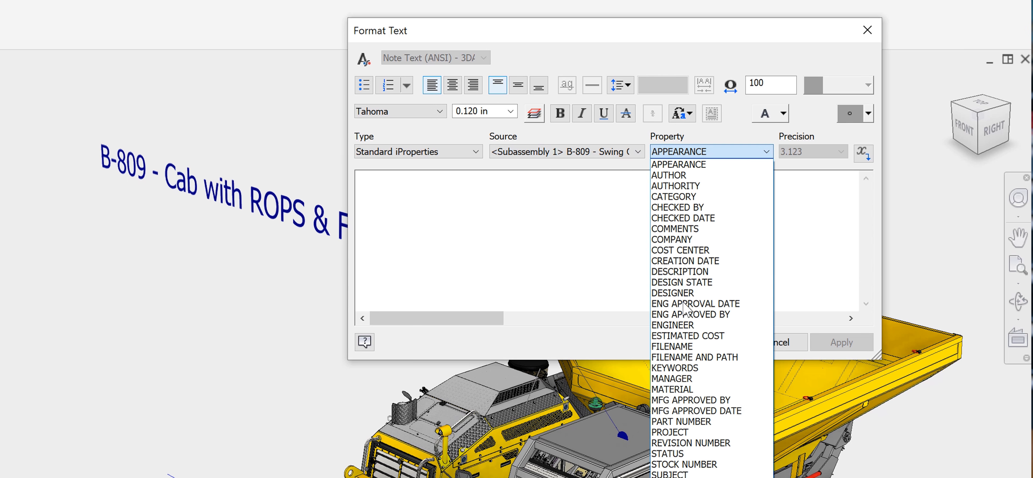
# Link the note text to the B-809 subassembly's PART NUMBER iProperty
pyautogui.click(681, 421)
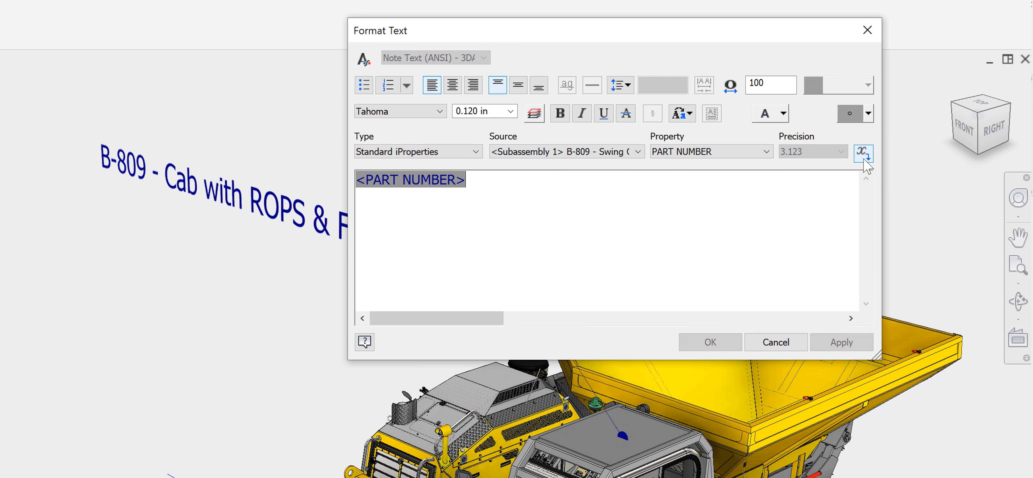